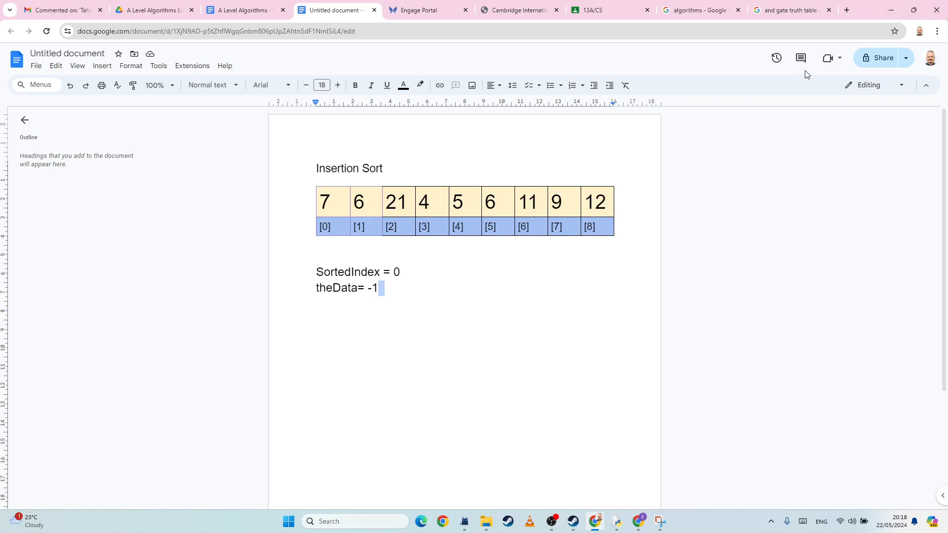
{"action": "mouse_move", "coordinate": [620, 134]}
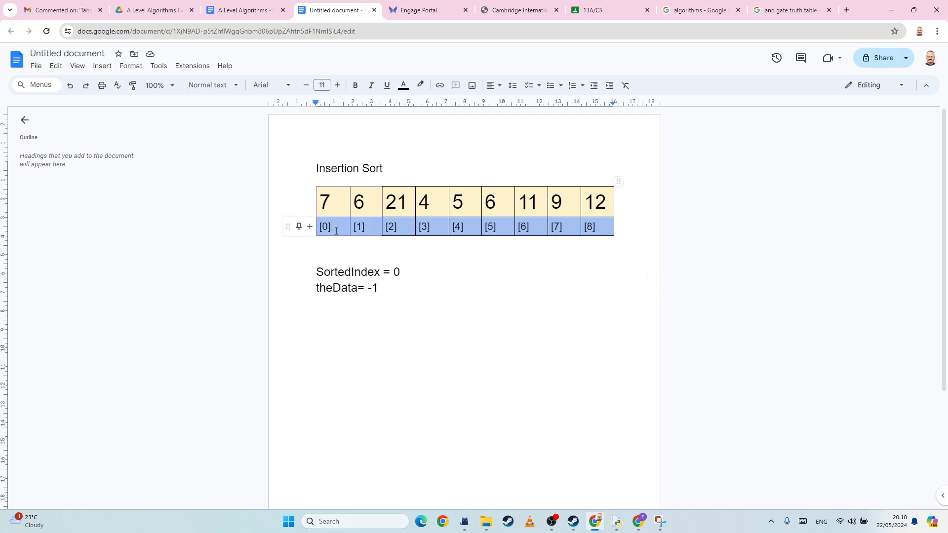
Shade the value 7 and its index [0] cells purple to mark the first element sorted.
{"action": "left_click", "coordinate": [333, 201]}
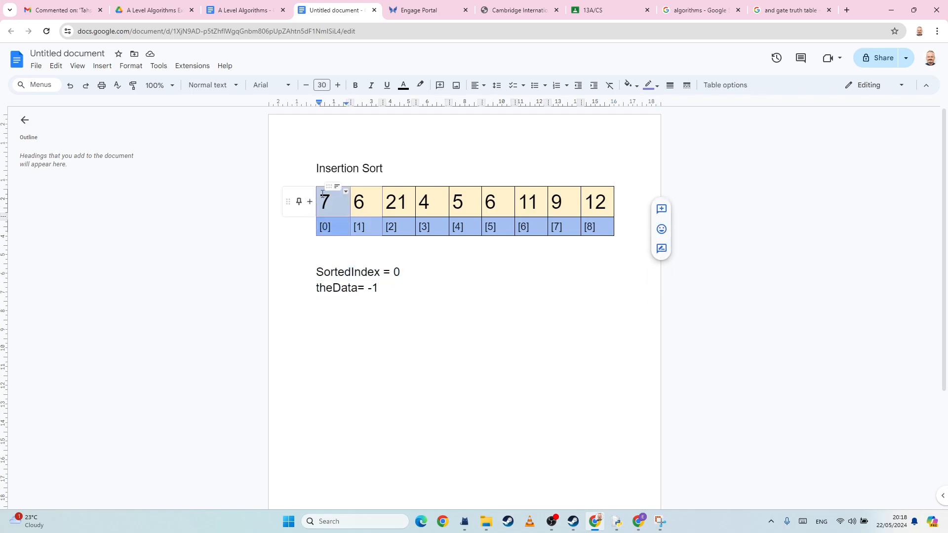
{"action": "left_click", "coordinate": [634, 85]}
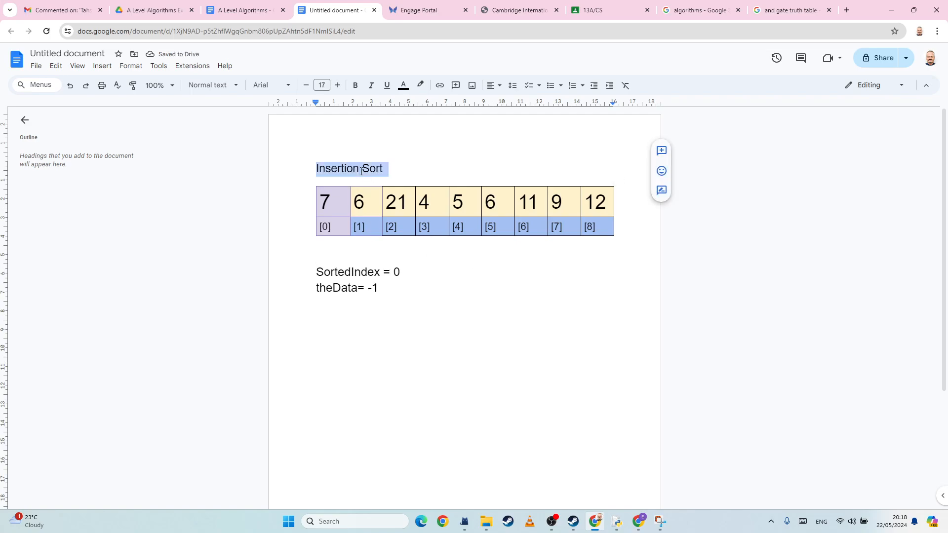
{"action": "left_click", "coordinate": [333, 214]}
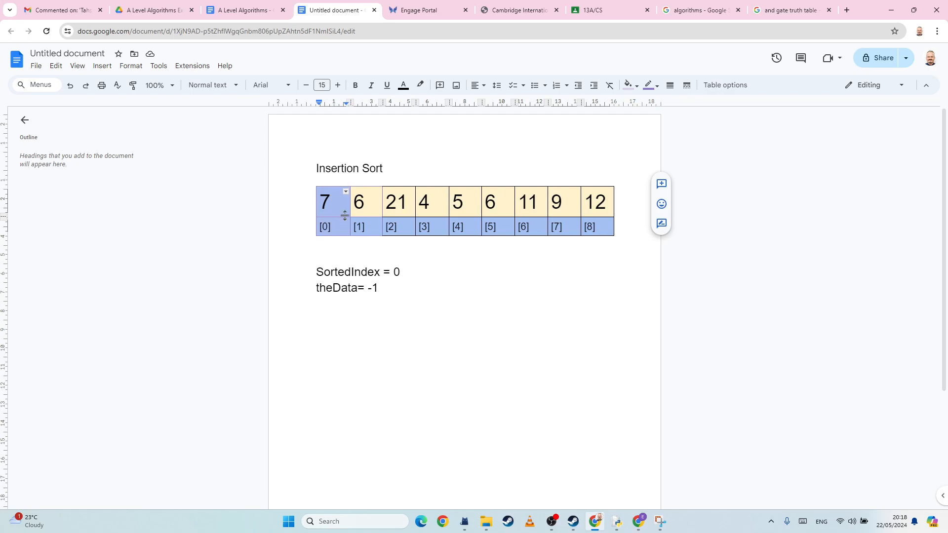
{"action": "left_click", "coordinate": [357, 201]}
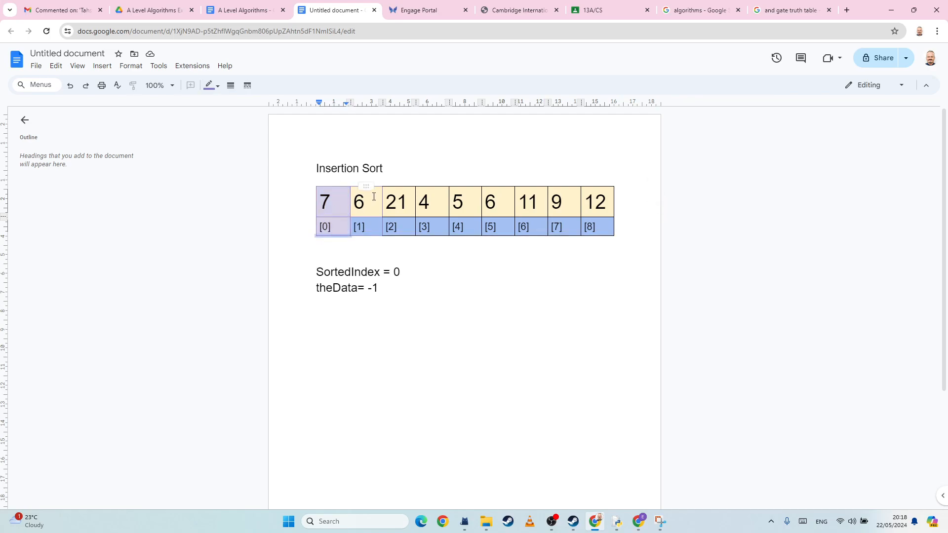
{"action": "mouse_move", "coordinate": [375, 164]}
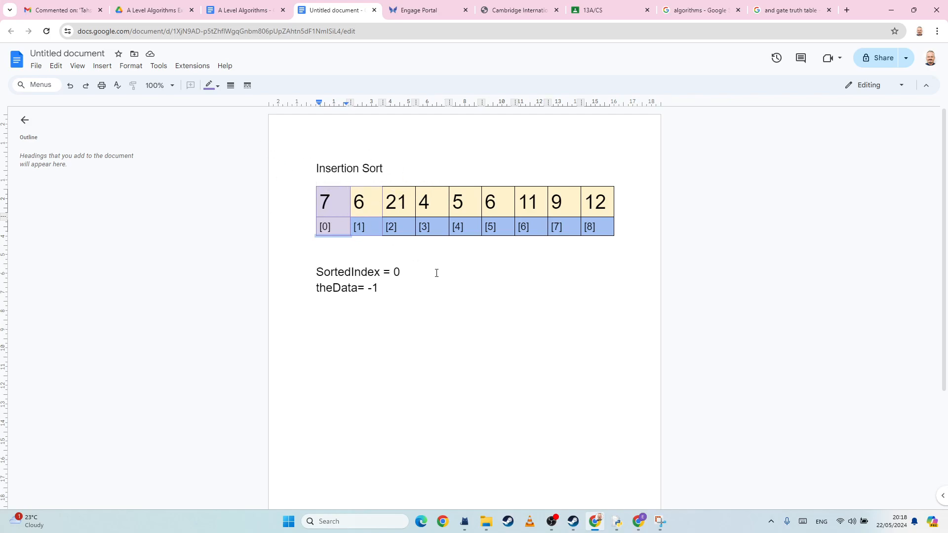
{"action": "mouse_move", "coordinate": [420, 286]}
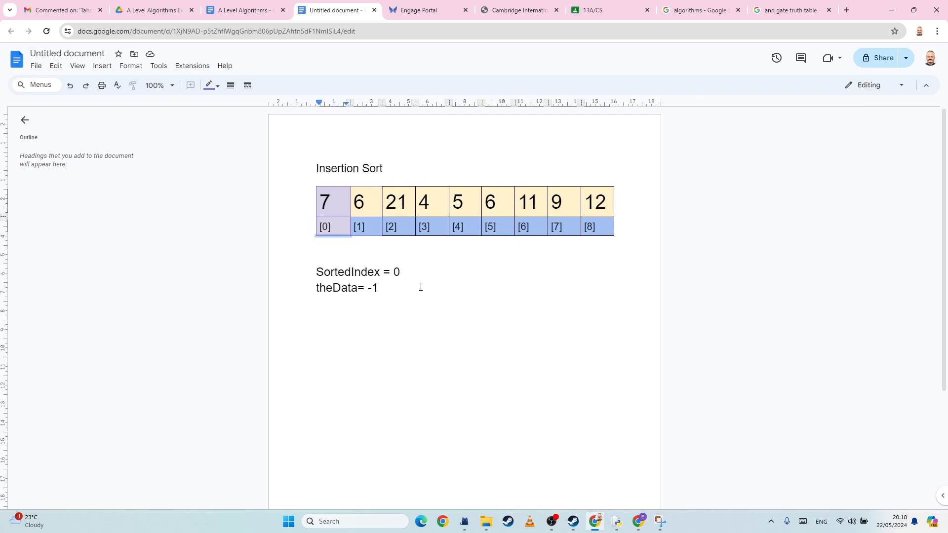
{"action": "left_click", "coordinate": [327, 227]}
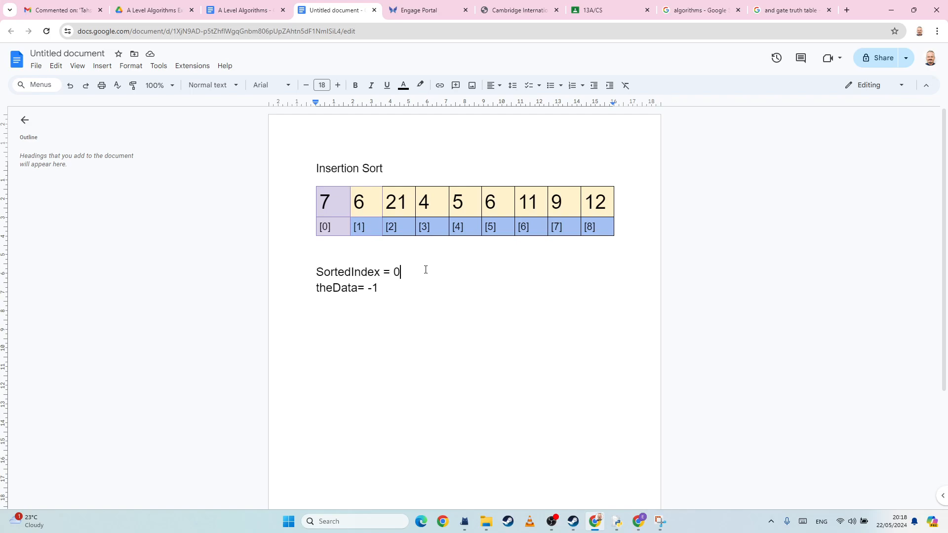
Replace theData's -1 with numbers[SortedIndex + 1] = 6 in the notes.
{"action": "key", "text": "Backspace"}
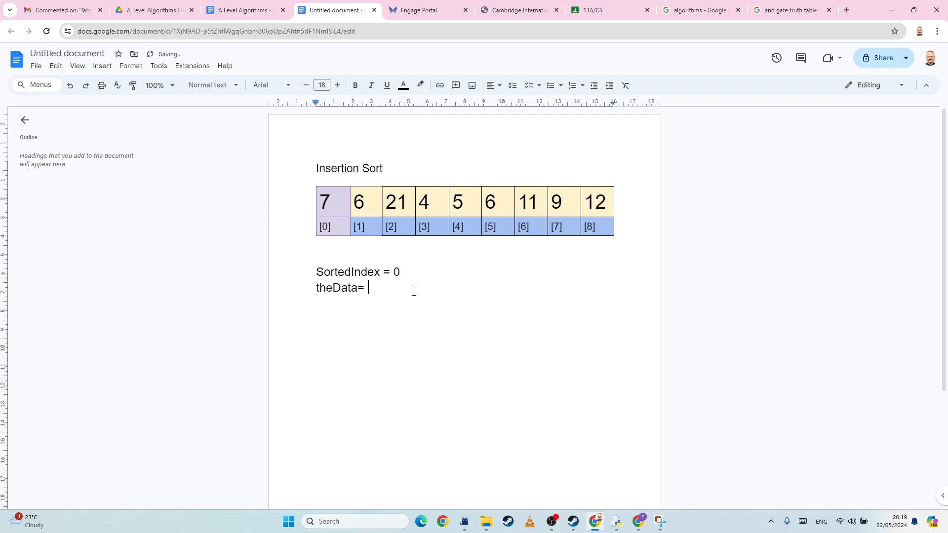
{"action": "type", "text": "num"}
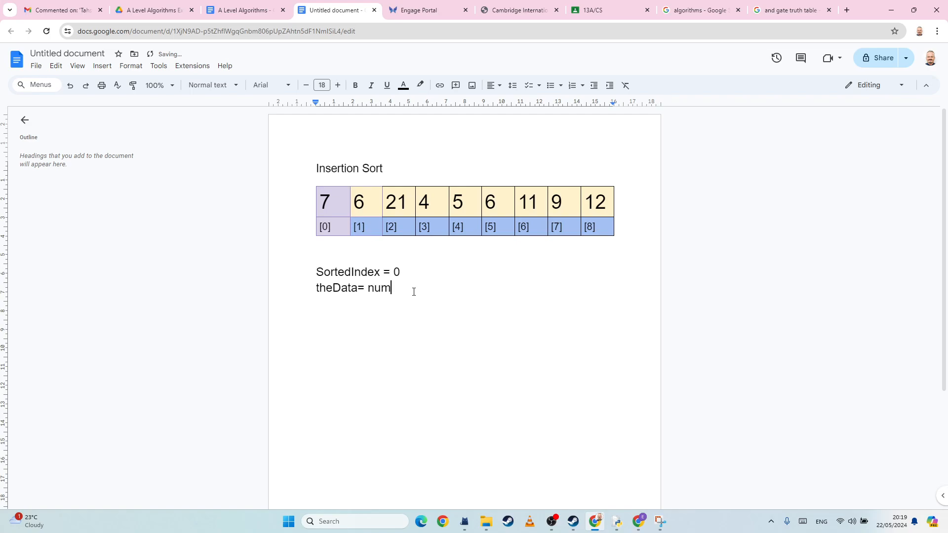
{"action": "type", "text": "b"}
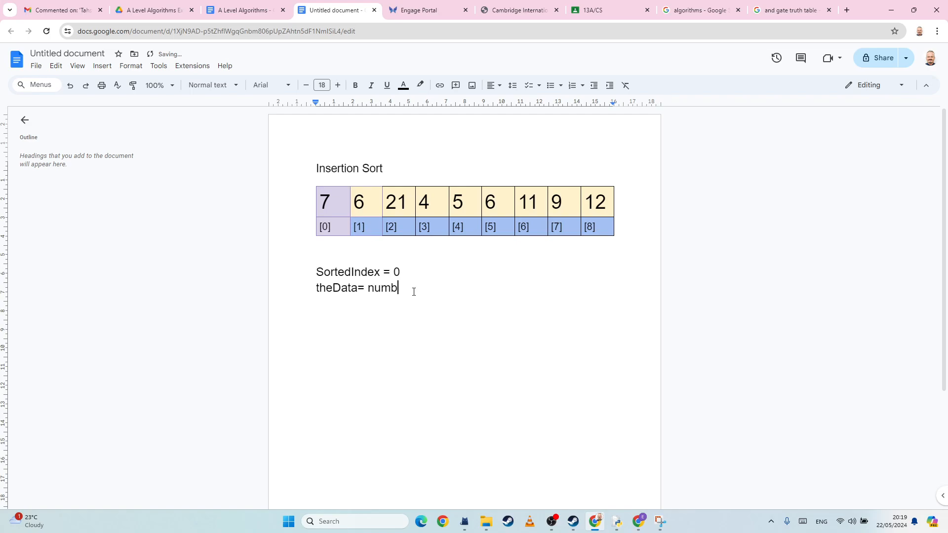
{"action": "type", "text": "ers[]"}
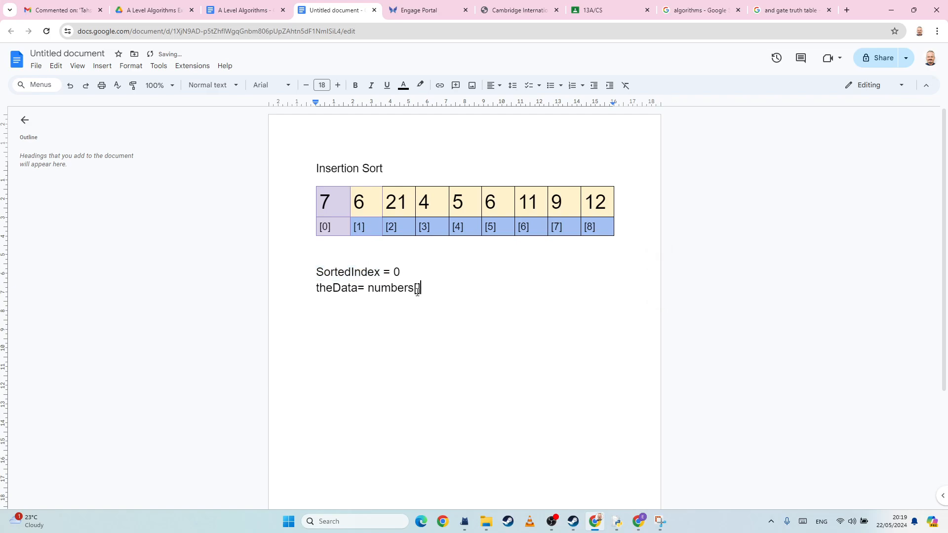
{"action": "type", "text": "SortedIndex"}
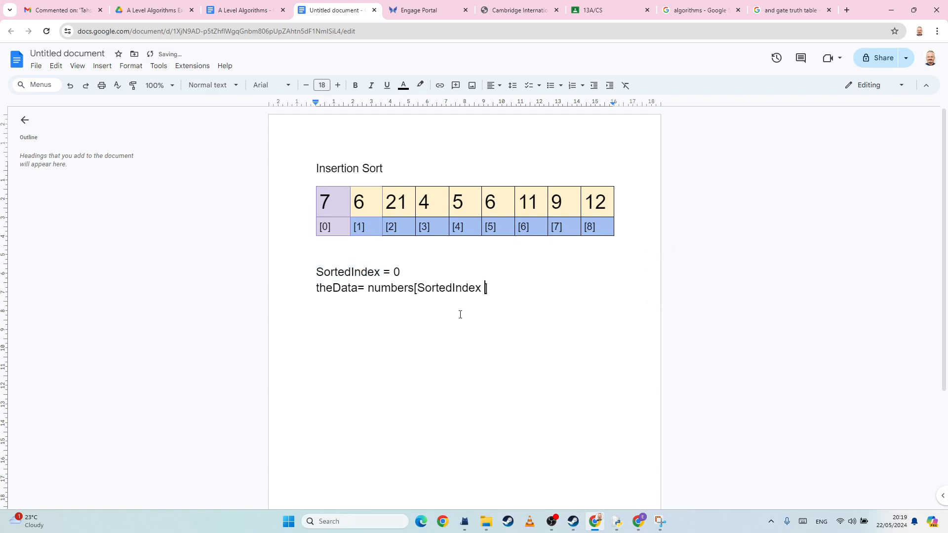
{"action": "type", "text": "+ 1]"}
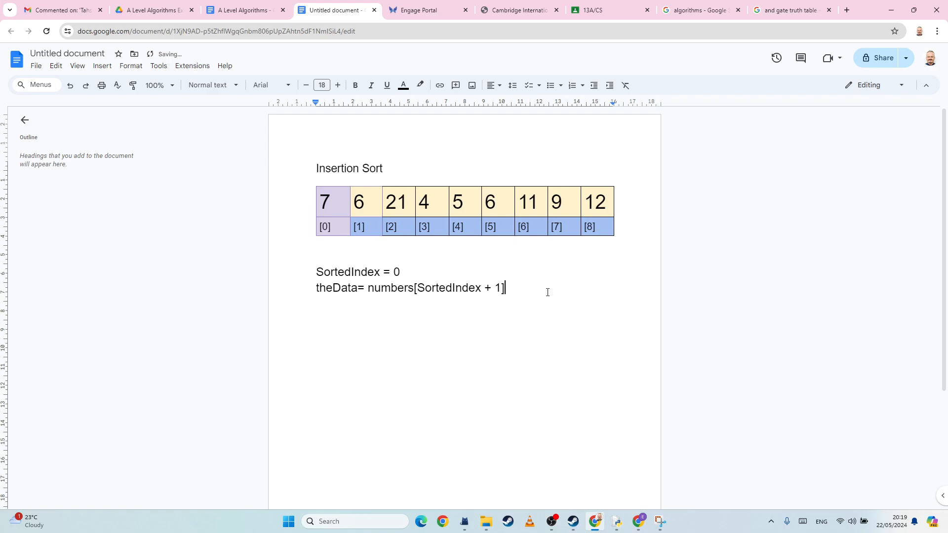
{"action": "type", "text": "="}
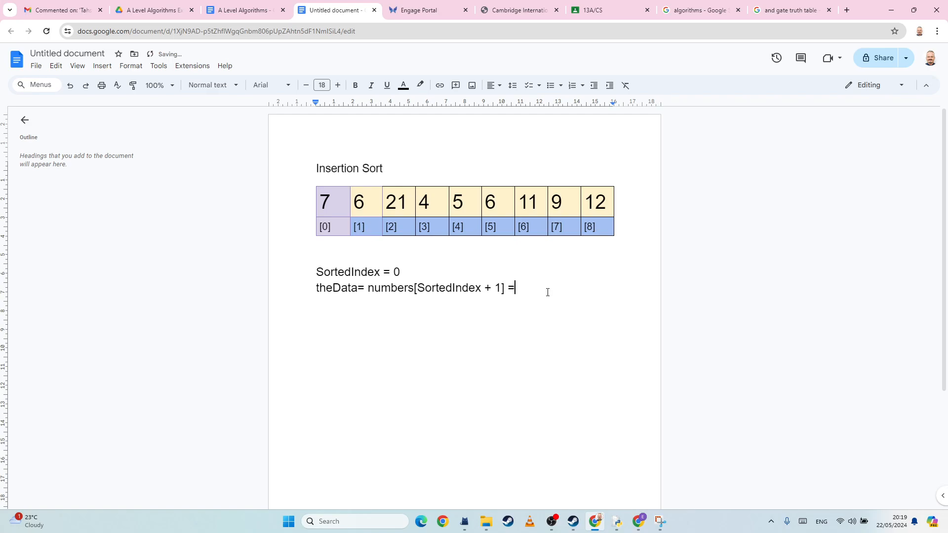
{"action": "type", "text": "6"}
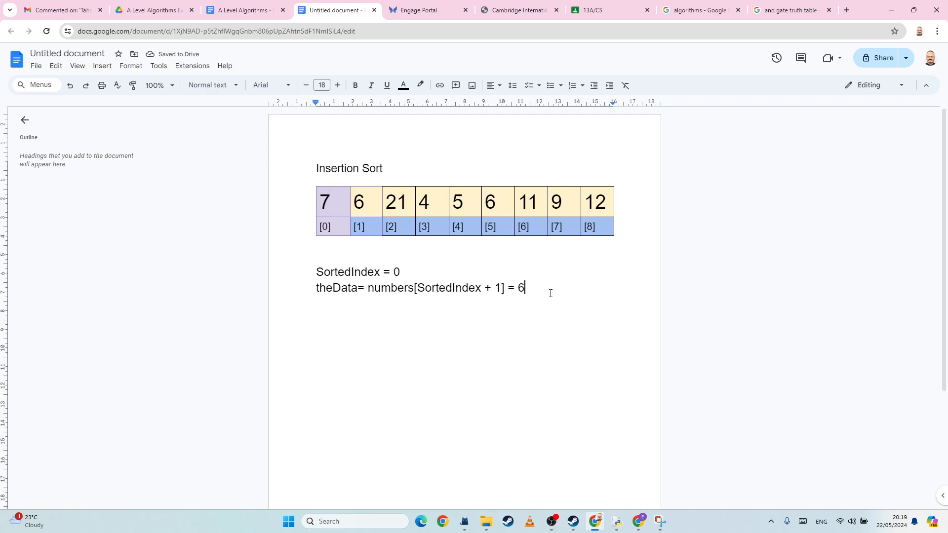
Shift 7 into element [1], overwriting the 6 there.
{"action": "left_click", "coordinate": [357, 201]}
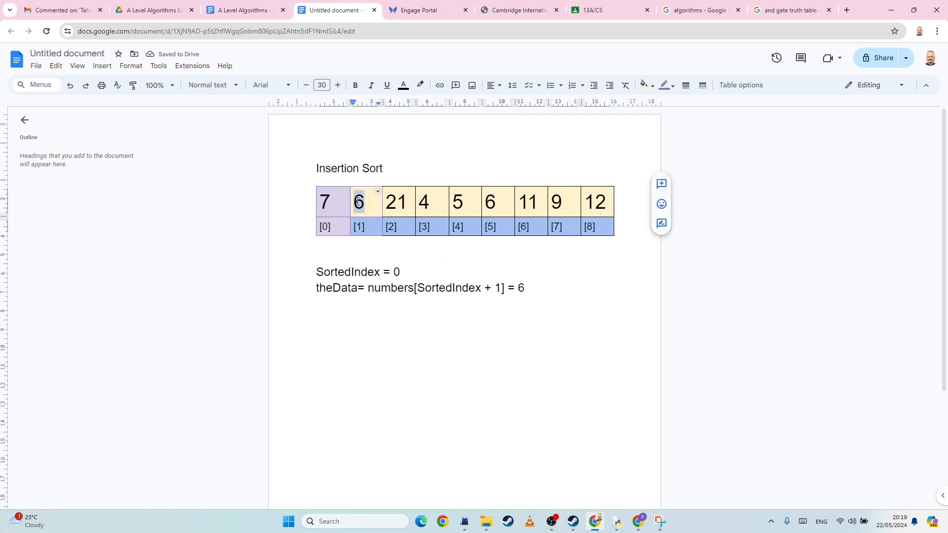
{"action": "left_click", "coordinate": [325, 201]}
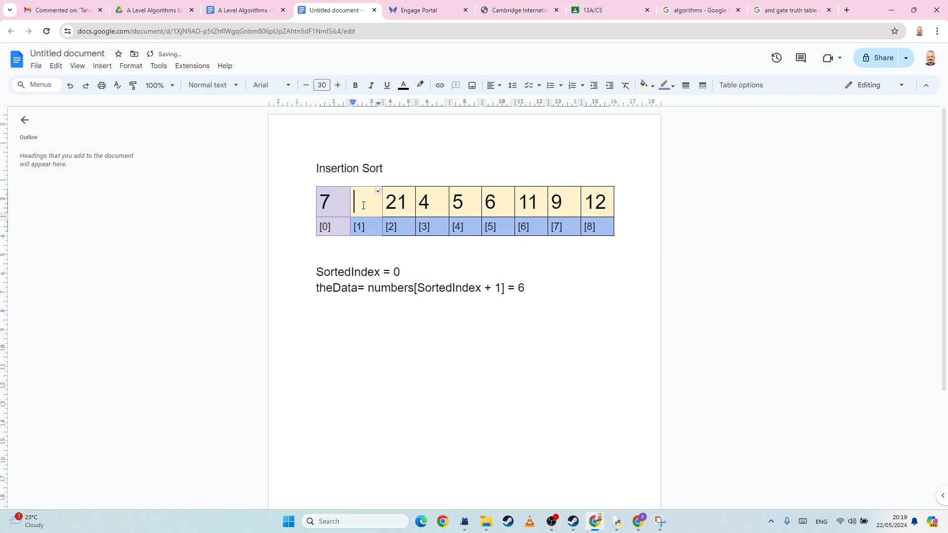
{"action": "type", "text": "7"}
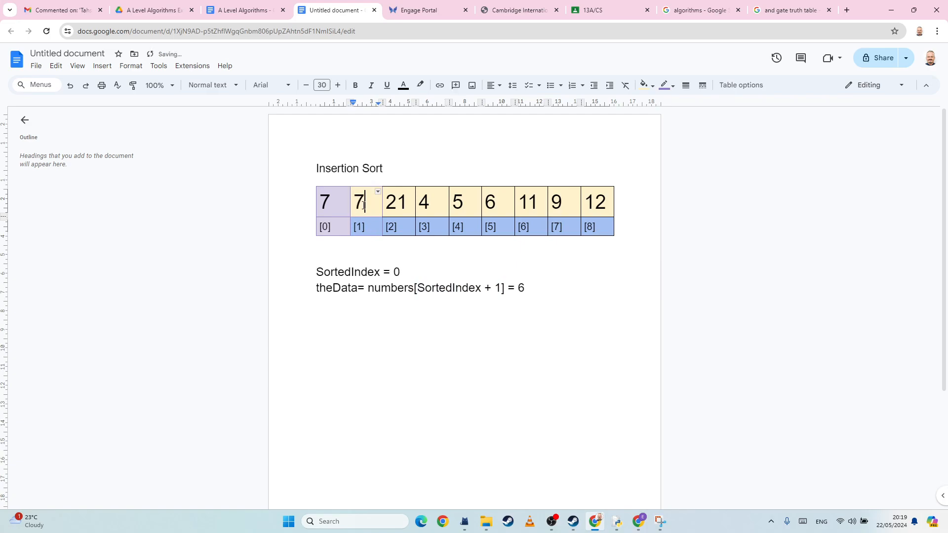
{"action": "left_click", "coordinate": [323, 201]}
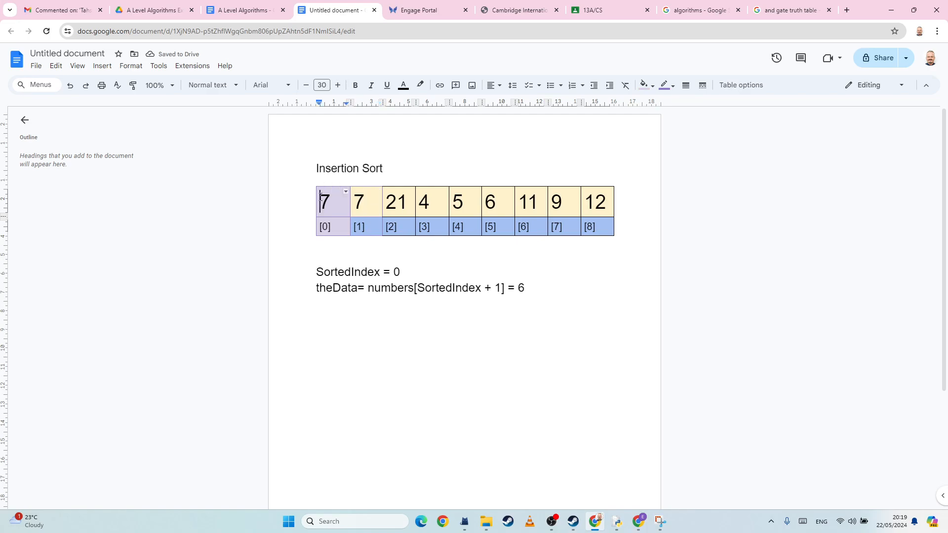
Set SortedIndex to -1 and place 6 into element [0].
{"action": "left_click", "coordinate": [398, 271]}
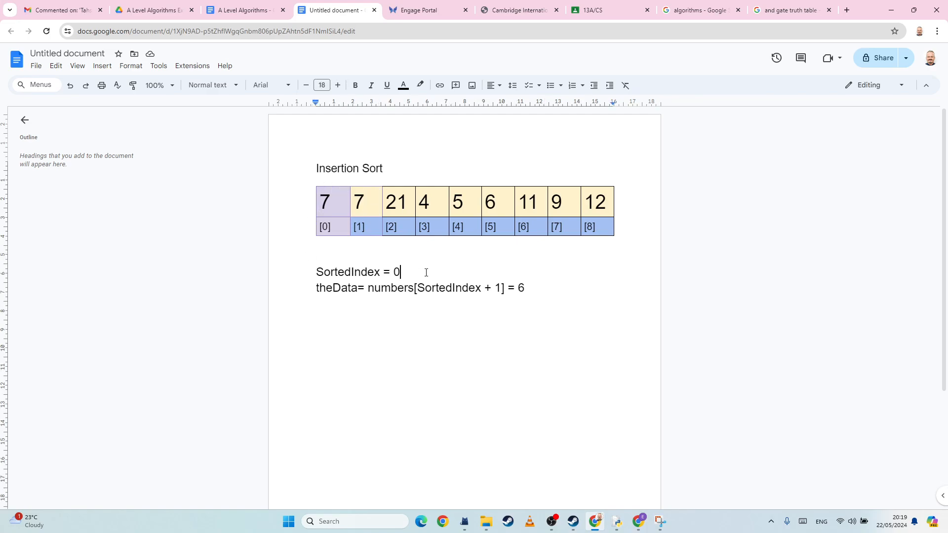
{"action": "type", "text": "-1"}
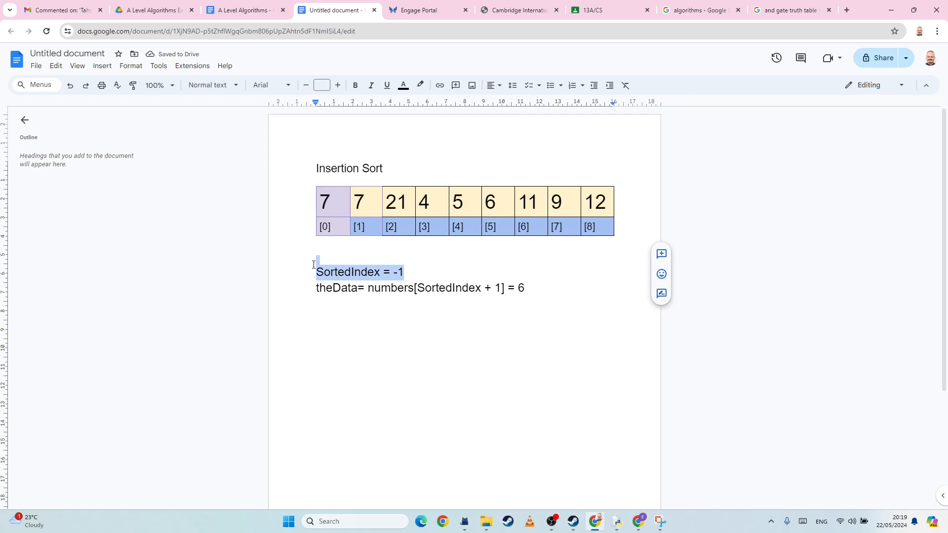
{"action": "left_click", "coordinate": [316, 243]}
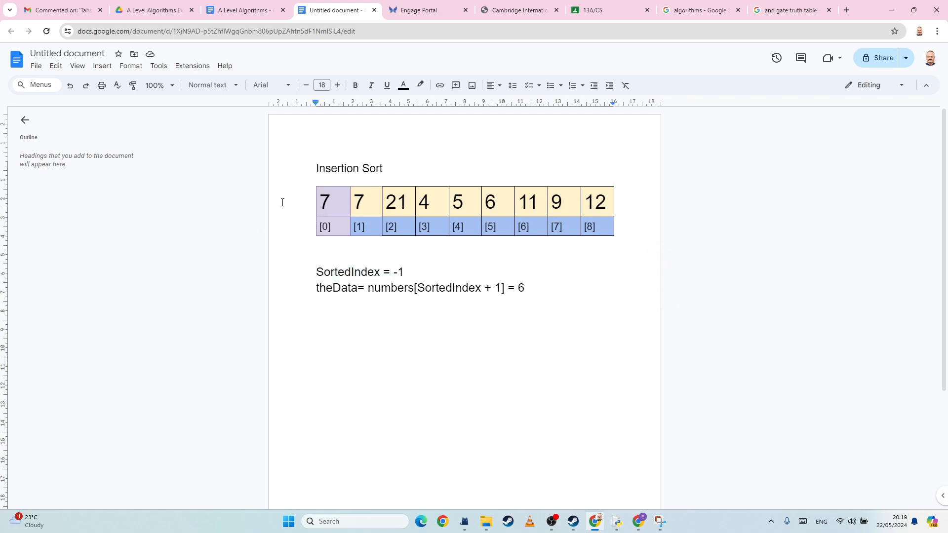
{"action": "mouse_move", "coordinate": [334, 282]}
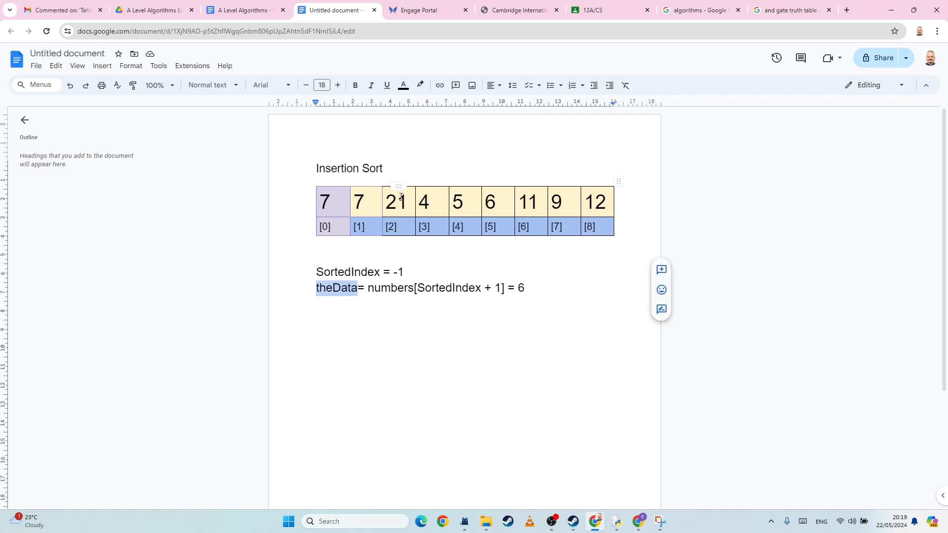
{"action": "left_click", "coordinate": [324, 201]}
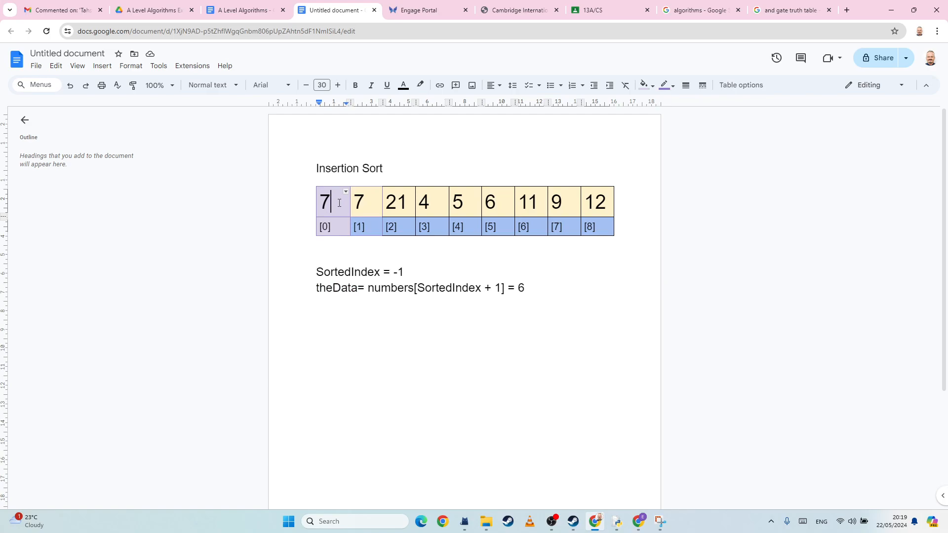
{"action": "type", "text": "6"}
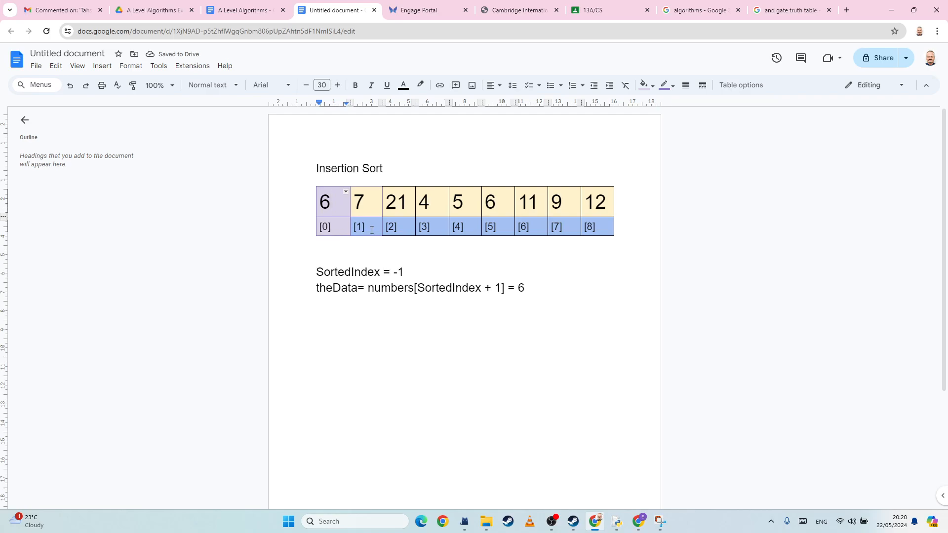
Shade elements [0] and [1] with matching light purple as the sorted portion.
{"action": "left_click", "coordinate": [358, 201]}
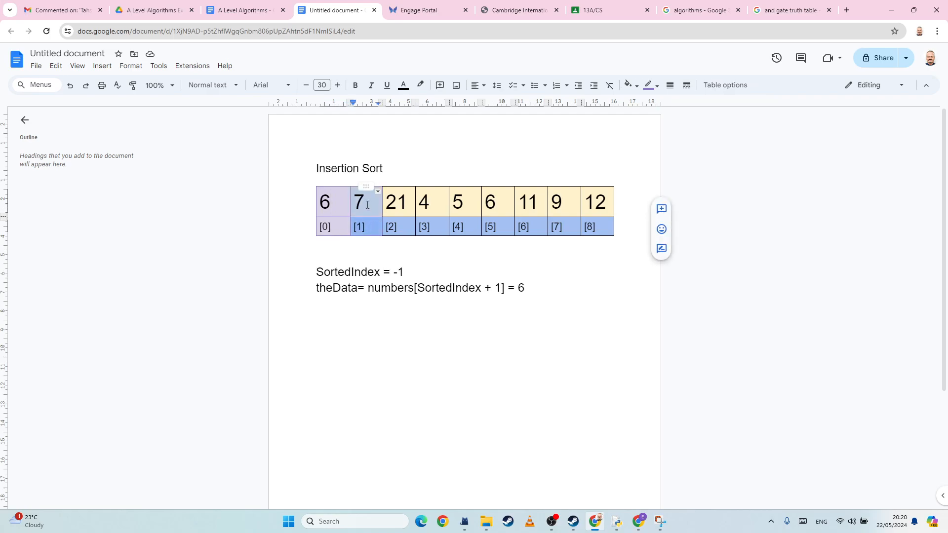
{"action": "left_click", "coordinate": [650, 85]}
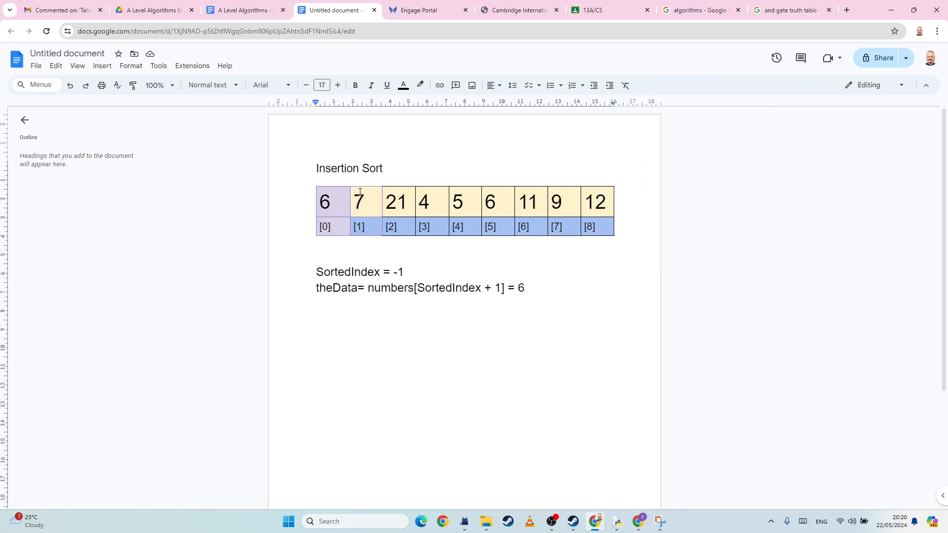
{"action": "left_click", "coordinate": [630, 85]}
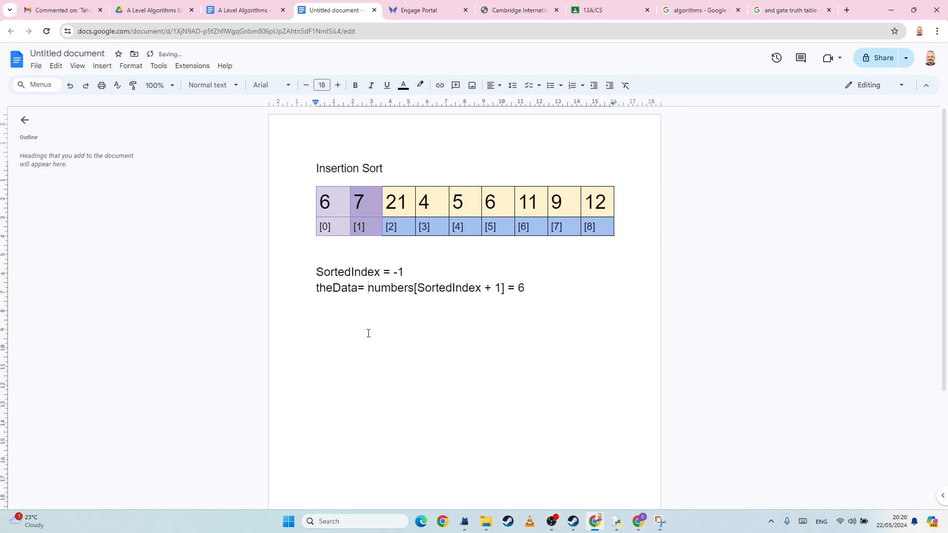
{"action": "left_click", "coordinate": [358, 201]}
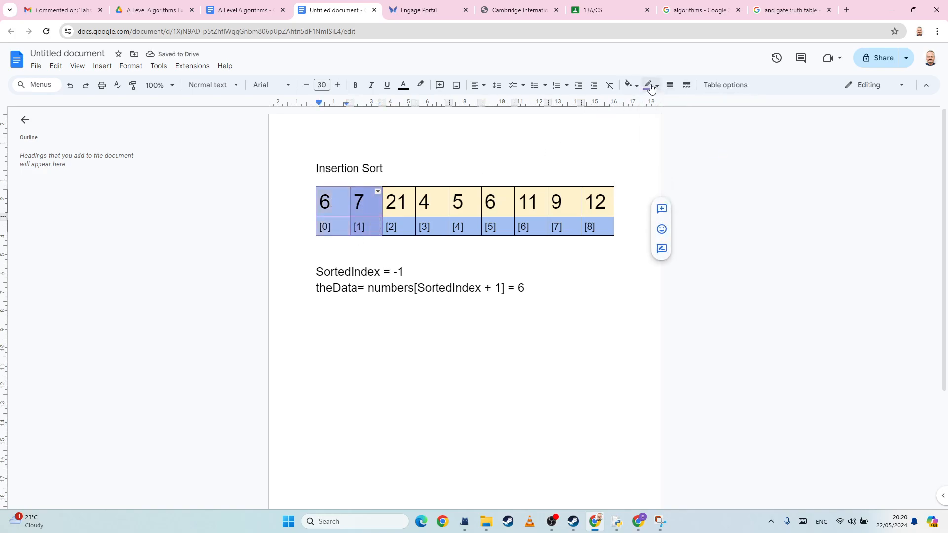
{"action": "left_click", "coordinate": [648, 85]}
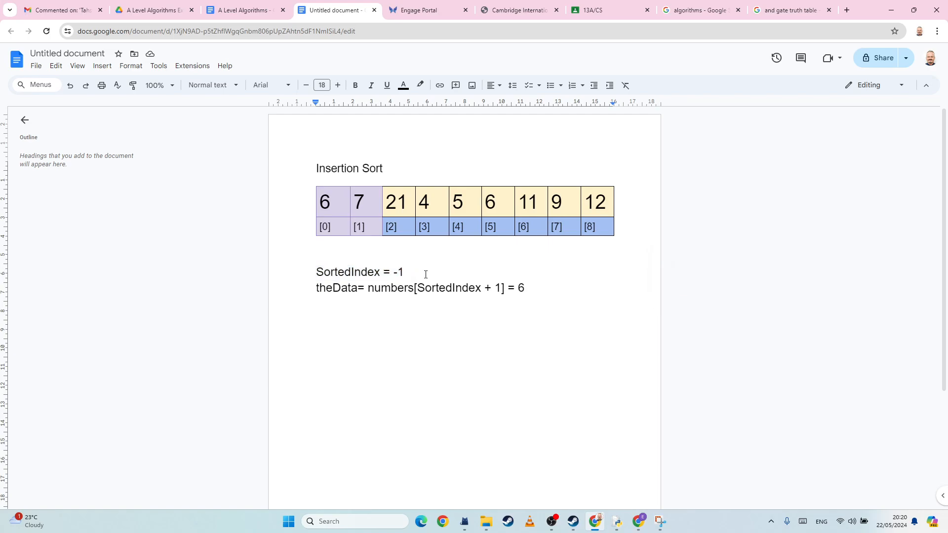
Update the notes to SortedIndex = 1 and theData = 21.
{"action": "key", "text": "Backspace"}
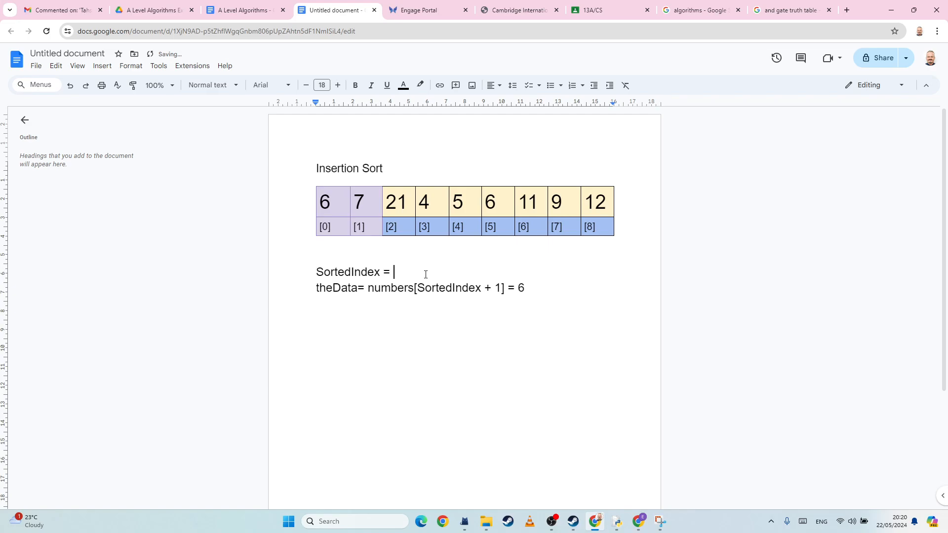
{"action": "type", "text": "1"}
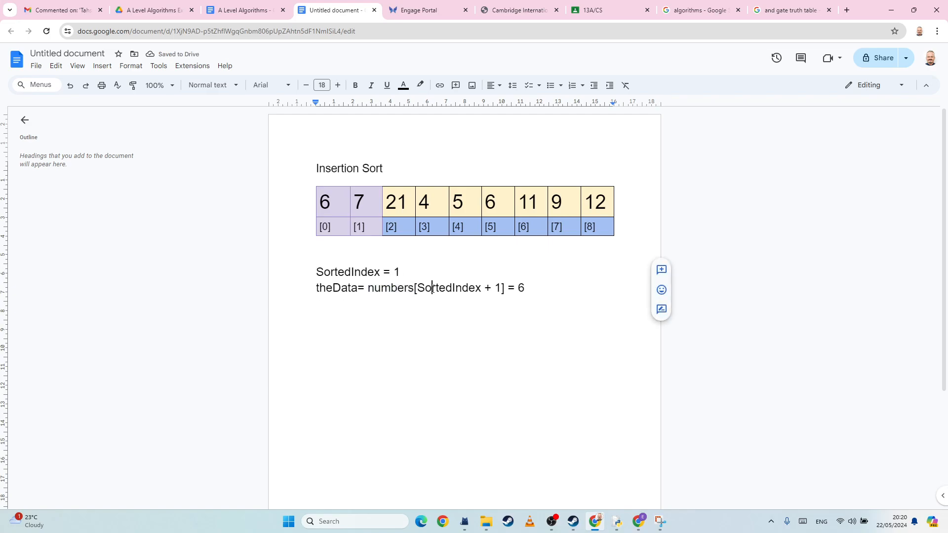
{"action": "double_click", "coordinate": [446, 287]}
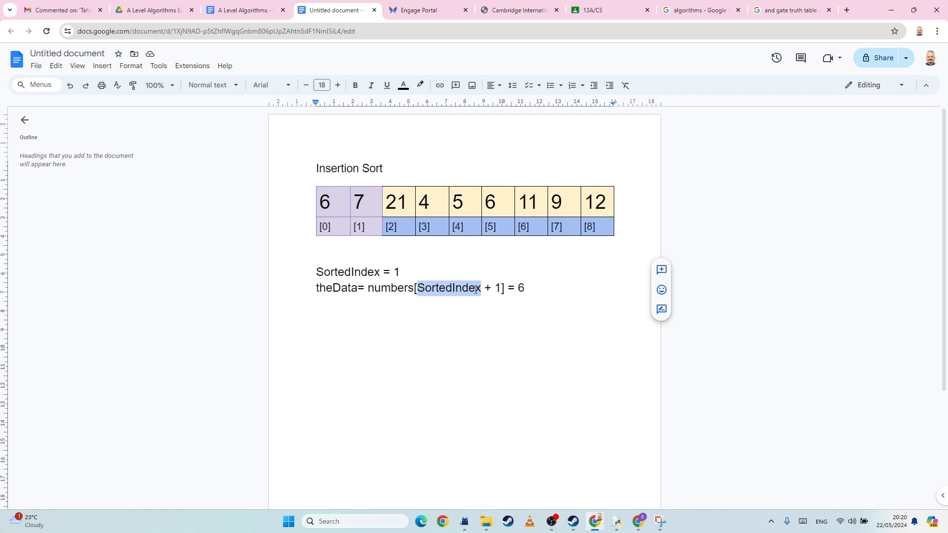
{"action": "left_click", "coordinate": [397, 201]}
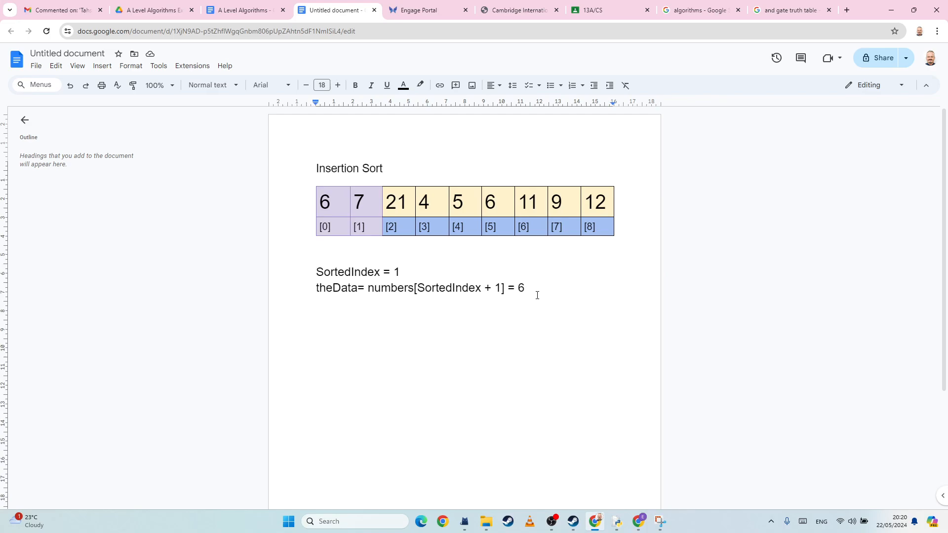
{"action": "type", "text": "21"}
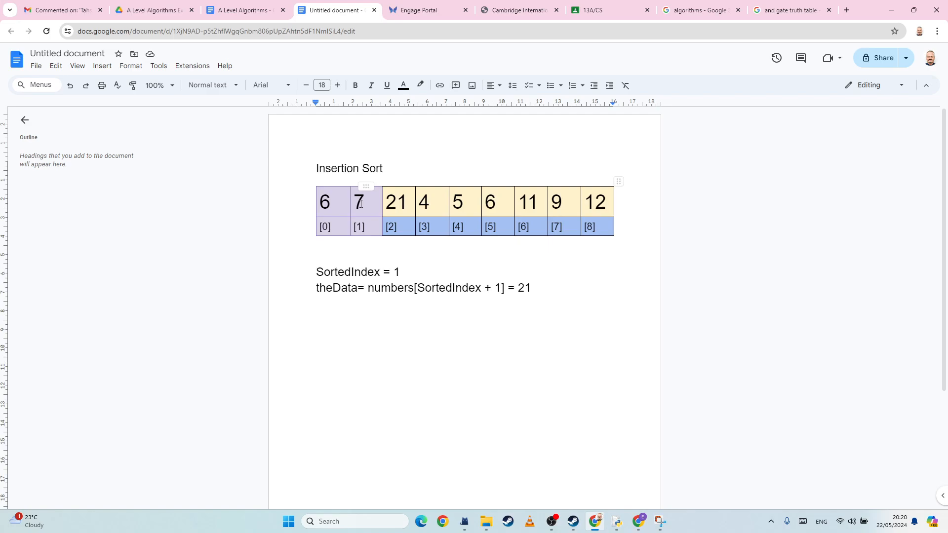
{"action": "left_click", "coordinate": [360, 201]}
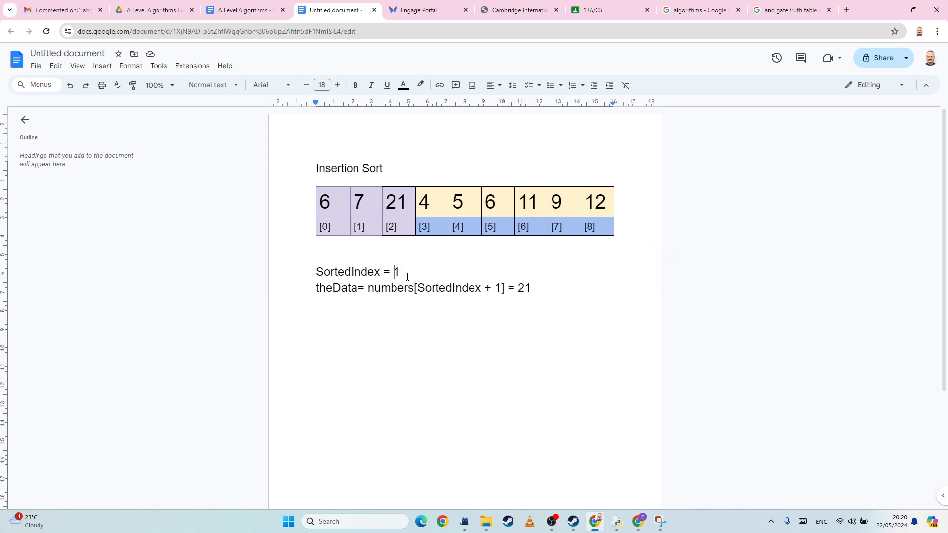
Set SortedIndex 2 and theData 4, then shift 21 right and overwrite index 2 with 7.
{"action": "type", "text": "2"}
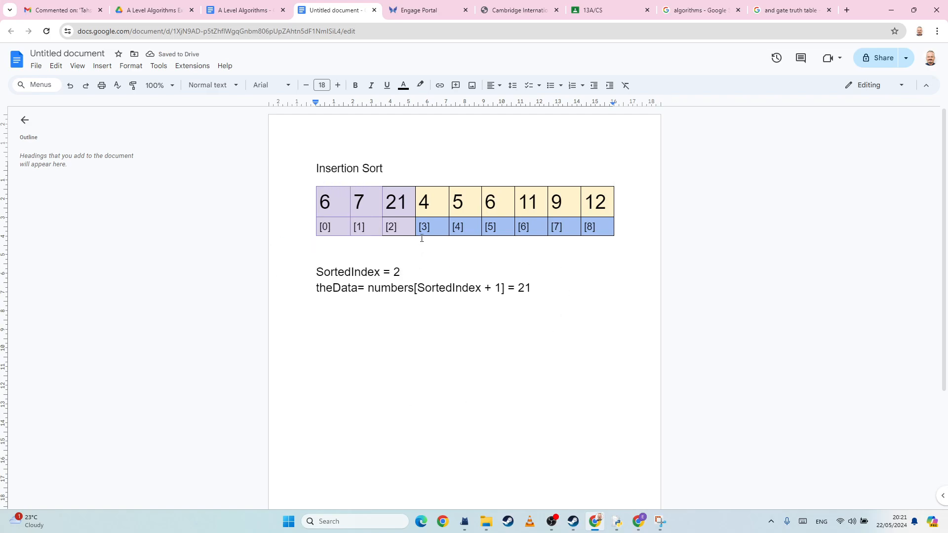
{"action": "double_click", "coordinate": [336, 287]}
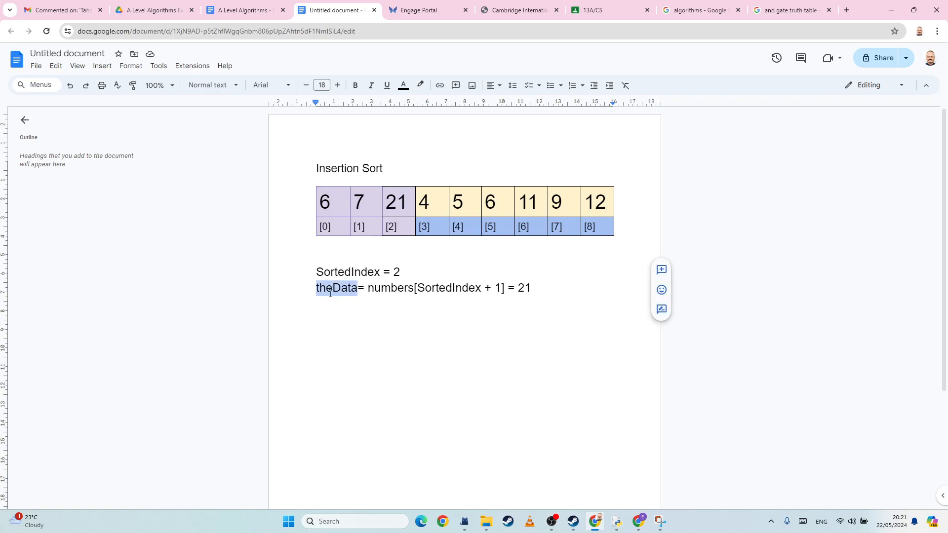
{"action": "double_click", "coordinate": [390, 287]}
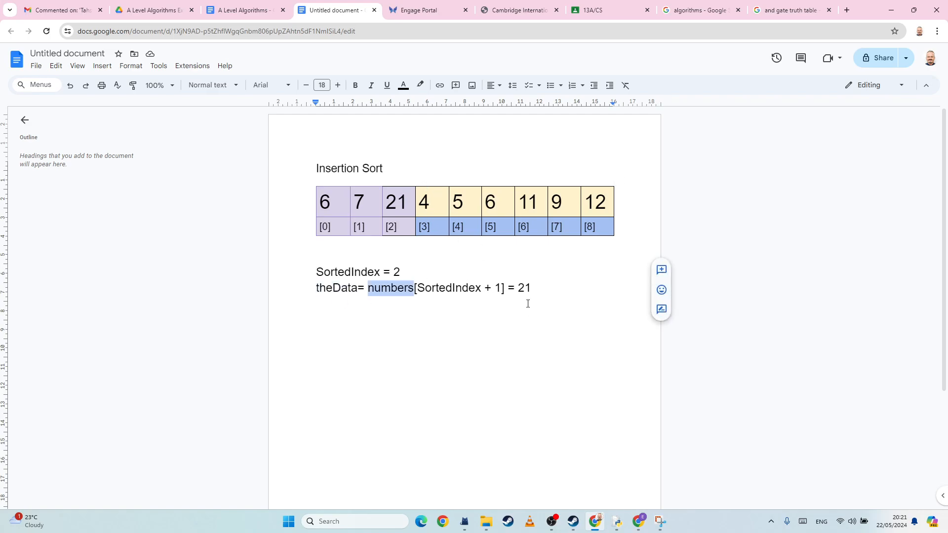
{"action": "type", "text": "4"}
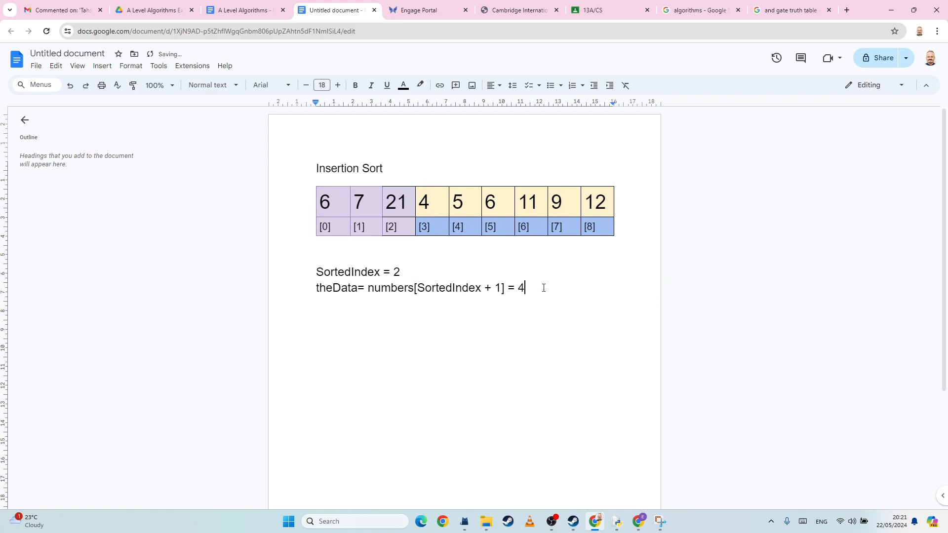
{"action": "mouse_move", "coordinate": [402, 244]}
{"action": "type", "text": "1"}
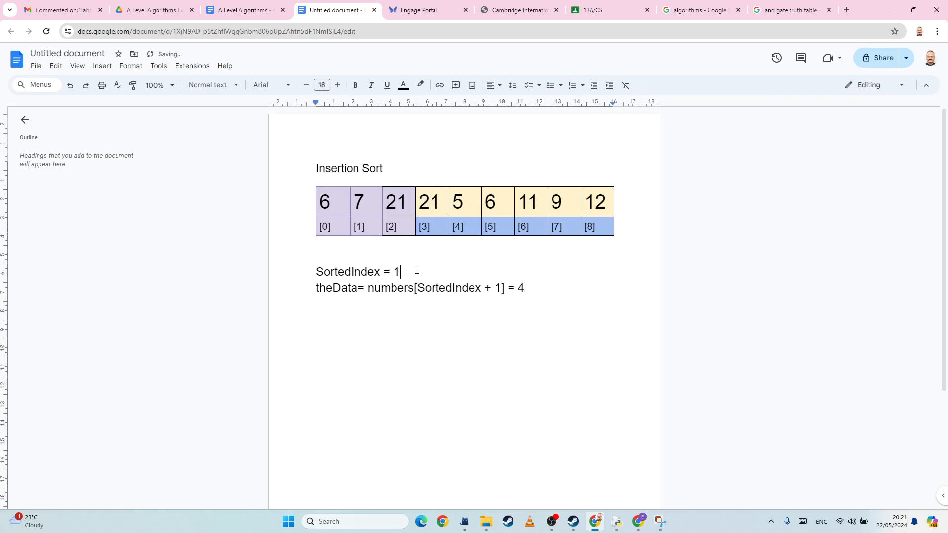
{"action": "left_click", "coordinate": [392, 226]}
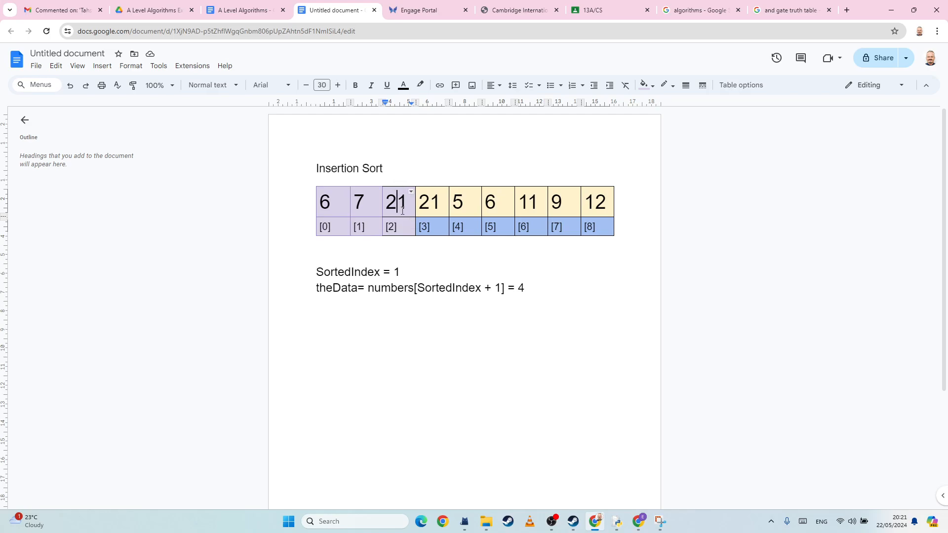
{"action": "type", "text": "7"}
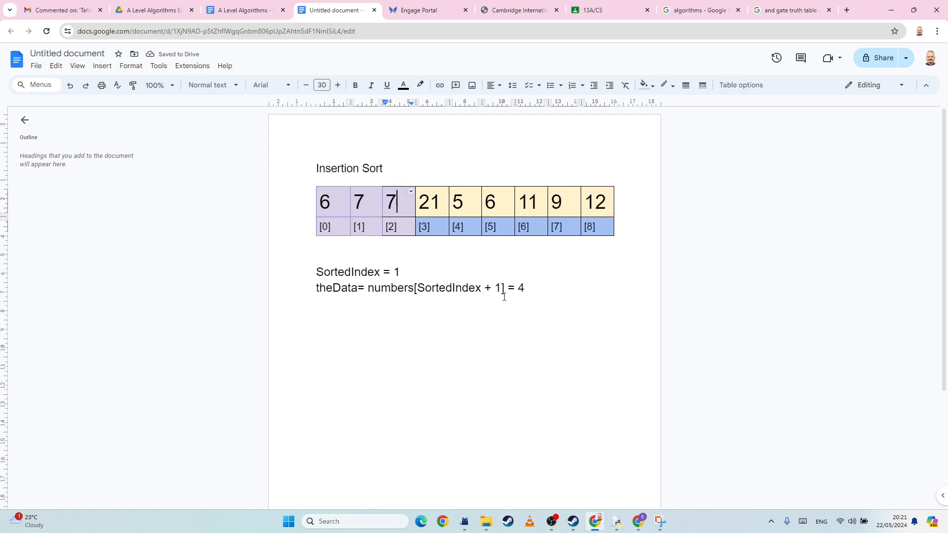
{"action": "mouse_move", "coordinate": [415, 276]}
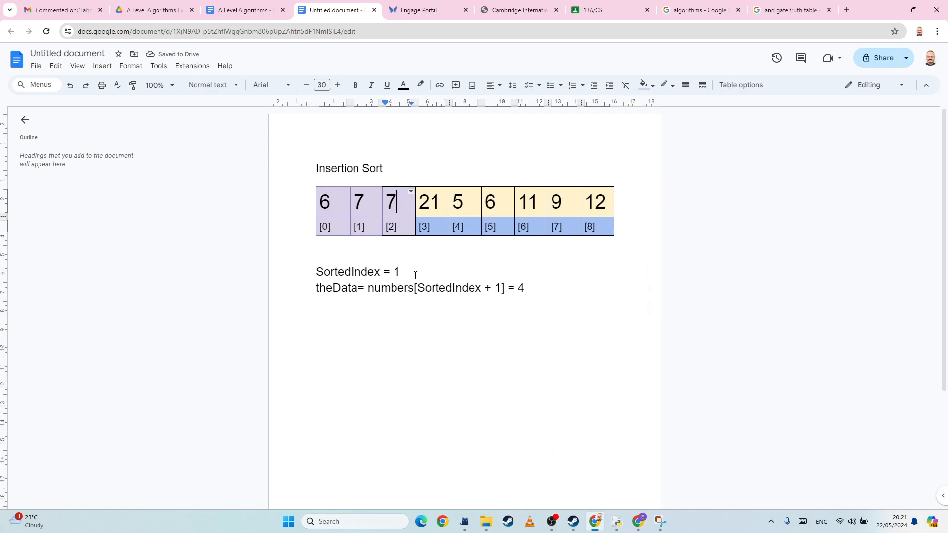
Step SortedIndex down to 0 then -1, put 6 at index 1 and 4 at index 0.
{"action": "type", "text": "0"}
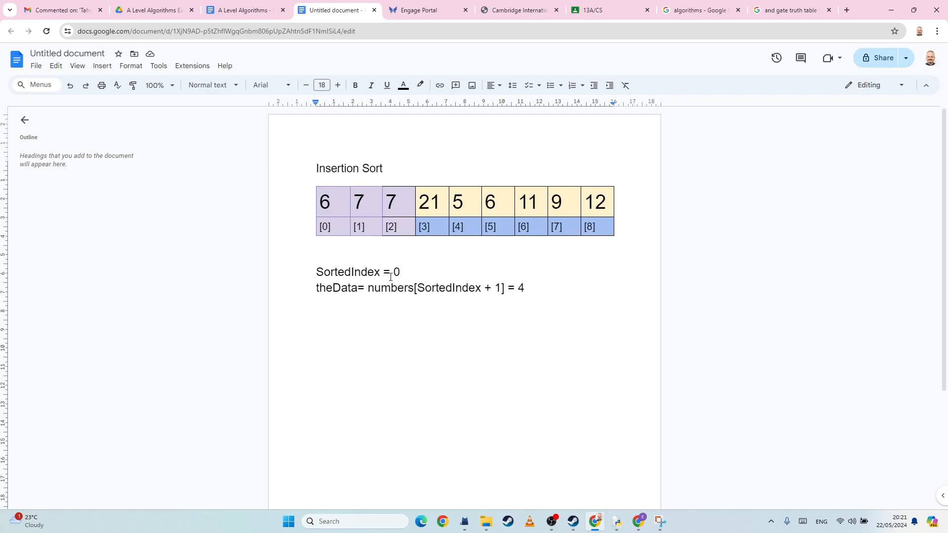
{"action": "left_click", "coordinate": [325, 201]}
{"action": "type", "text": "6"}
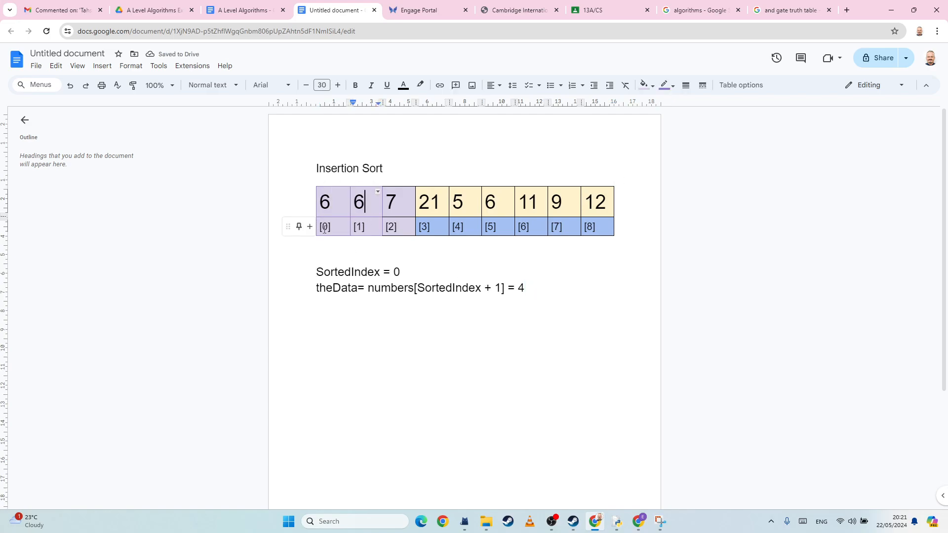
{"action": "type", "text": "-1"}
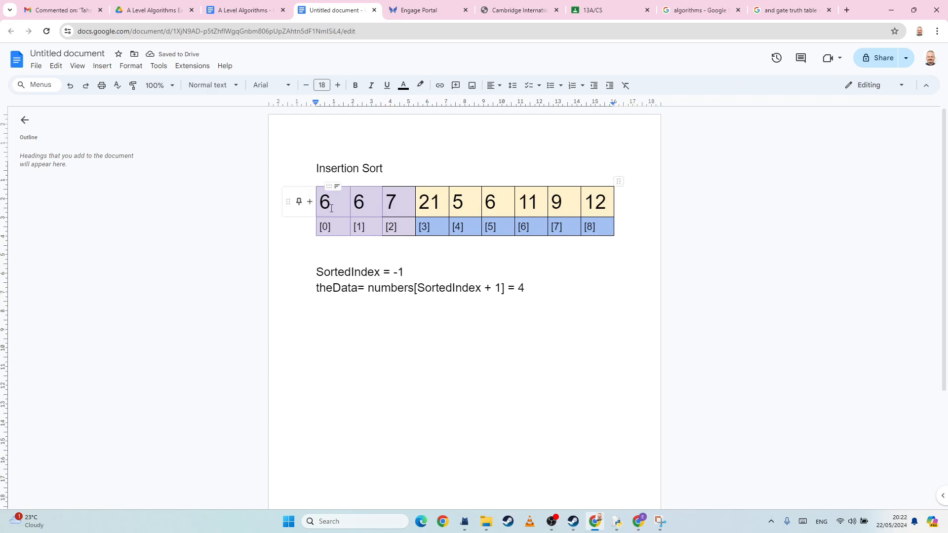
{"action": "left_click", "coordinate": [324, 201]}
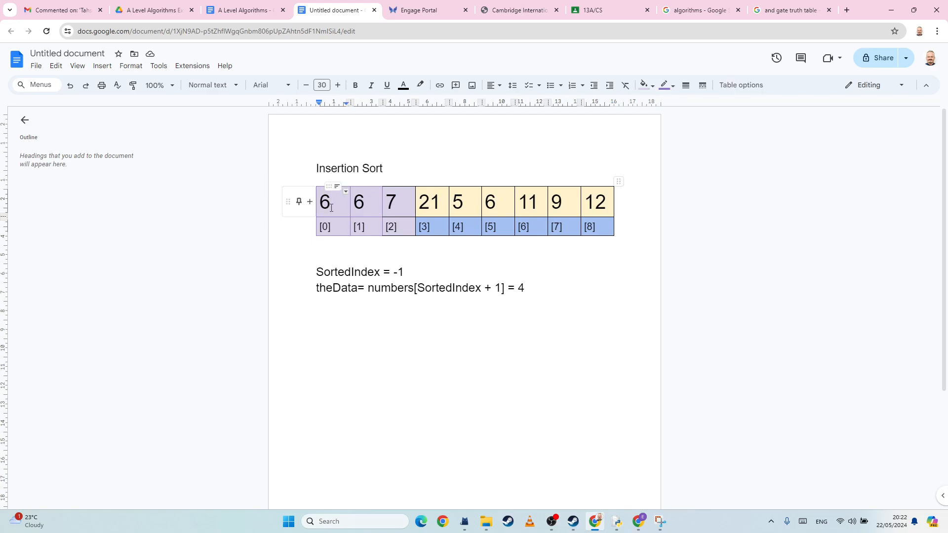
{"action": "type", "text": "4"}
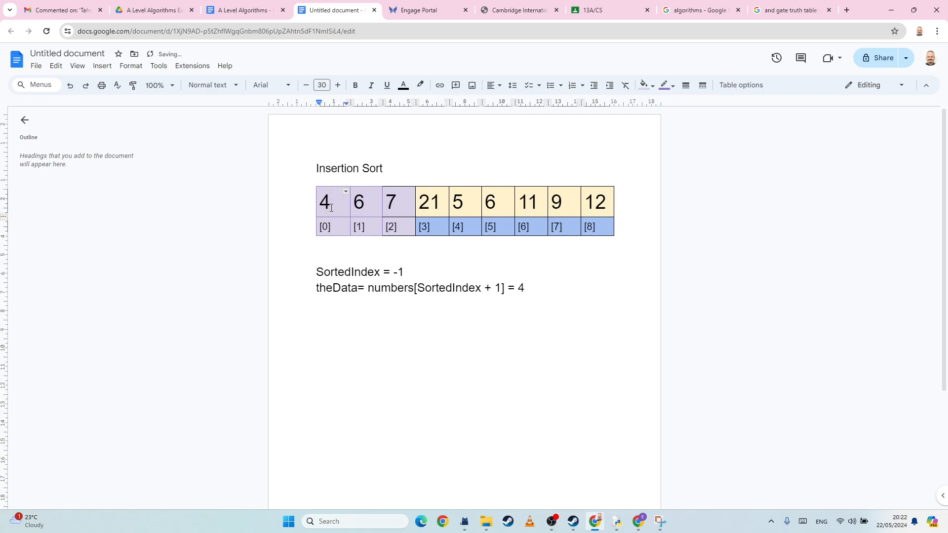
{"action": "left_click", "coordinate": [428, 202]}
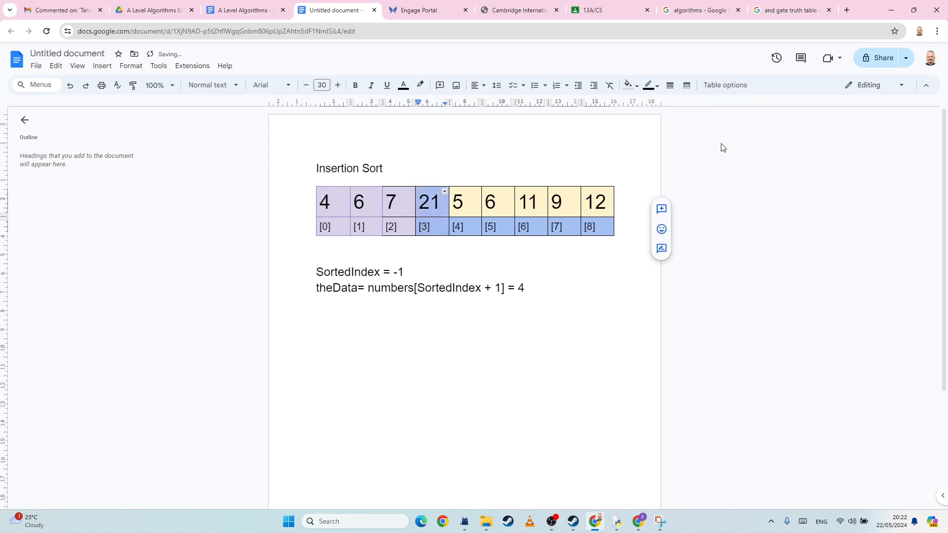
Note SortedIndex 3, theData 5, then SortedIndex 2 as 21 shifts right.
{"action": "left_click", "coordinate": [402, 272]}
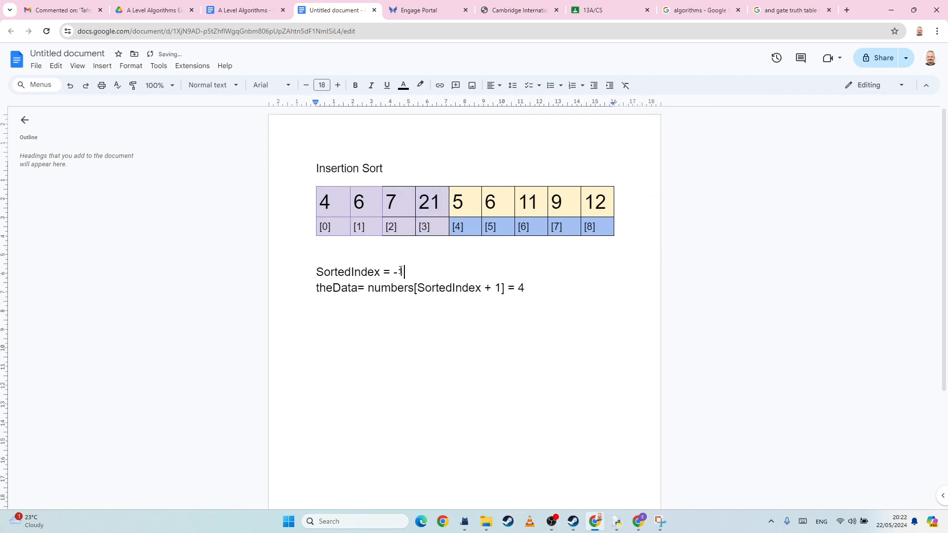
{"action": "type", "text": "3"}
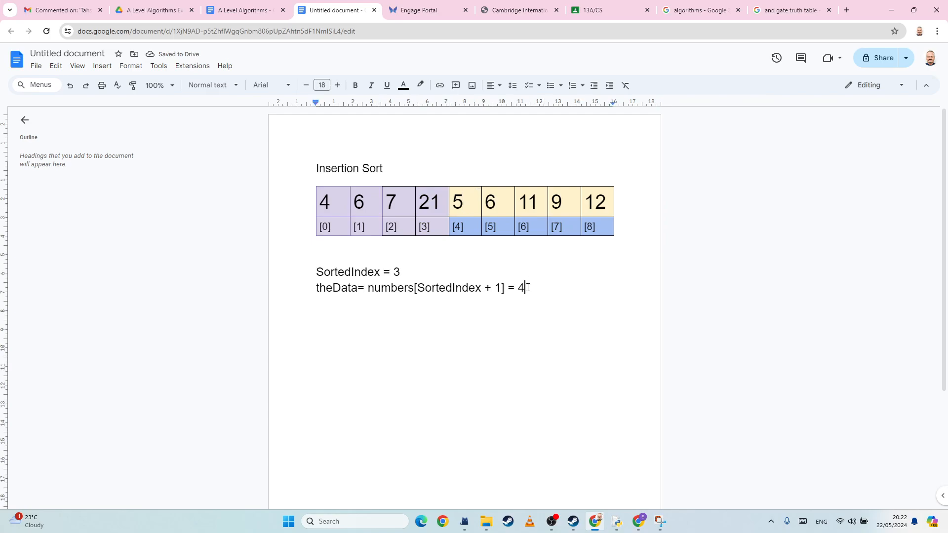
{"action": "type", "text": "5"}
{"action": "left_click", "coordinate": [465, 201]}
{"action": "type", "text": "21"}
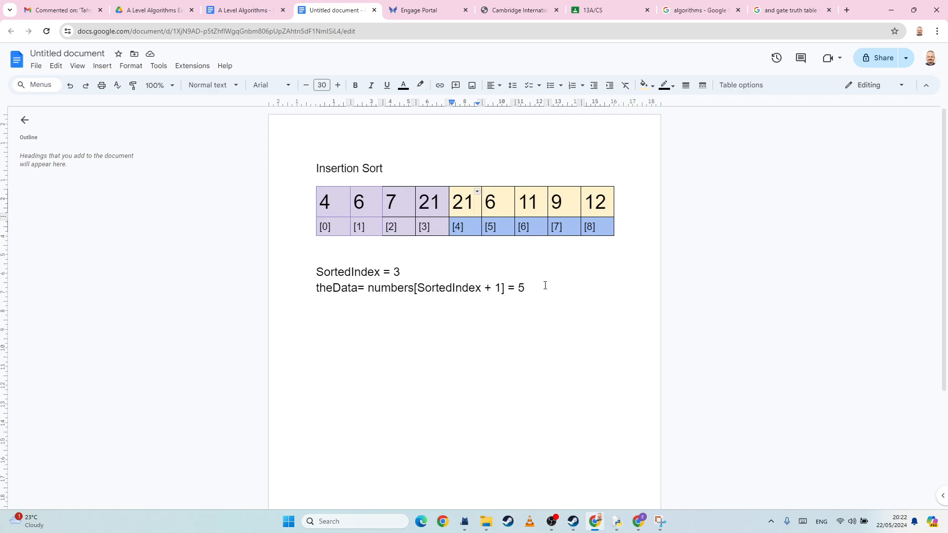
{"action": "type", "text": "2"}
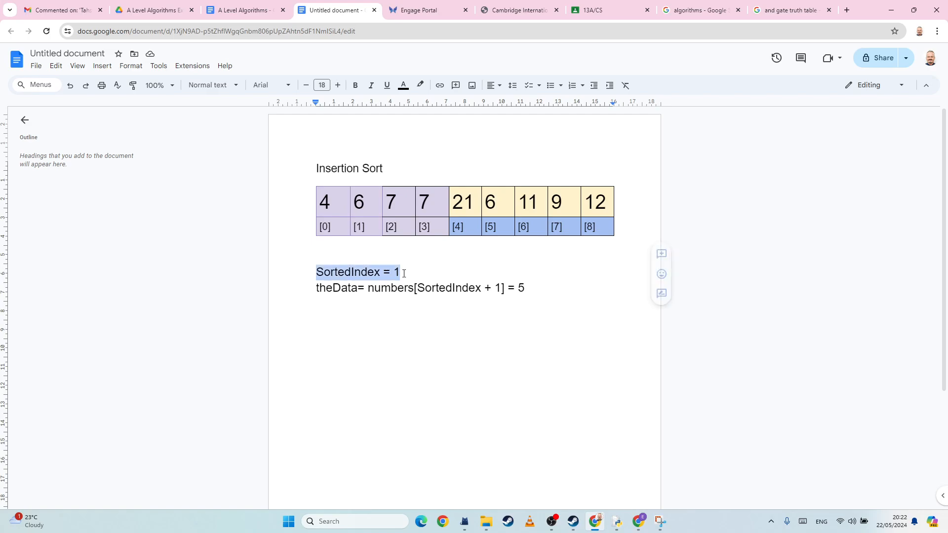
Place 5 at index 2 and shade index 4's column as sorted.
{"action": "left_click", "coordinate": [392, 202]}
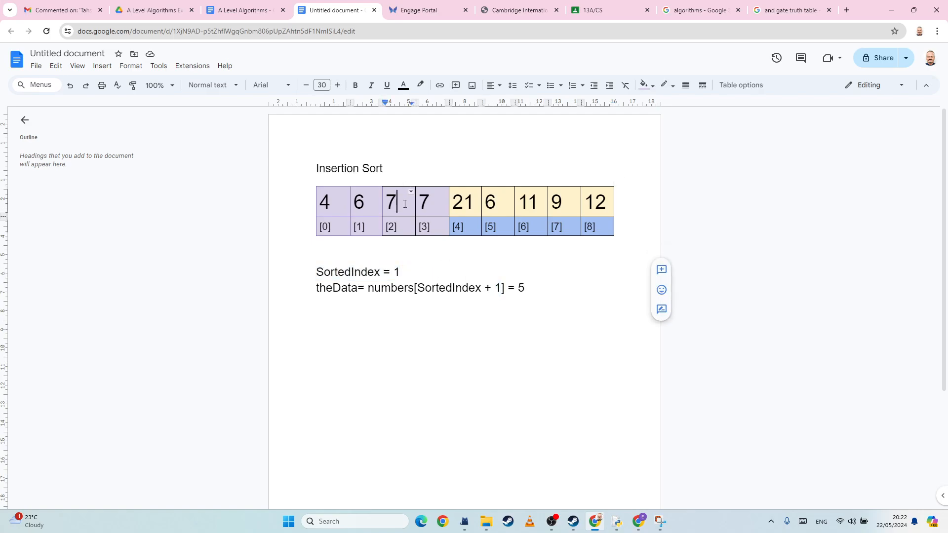
{"action": "type", "text": "5"}
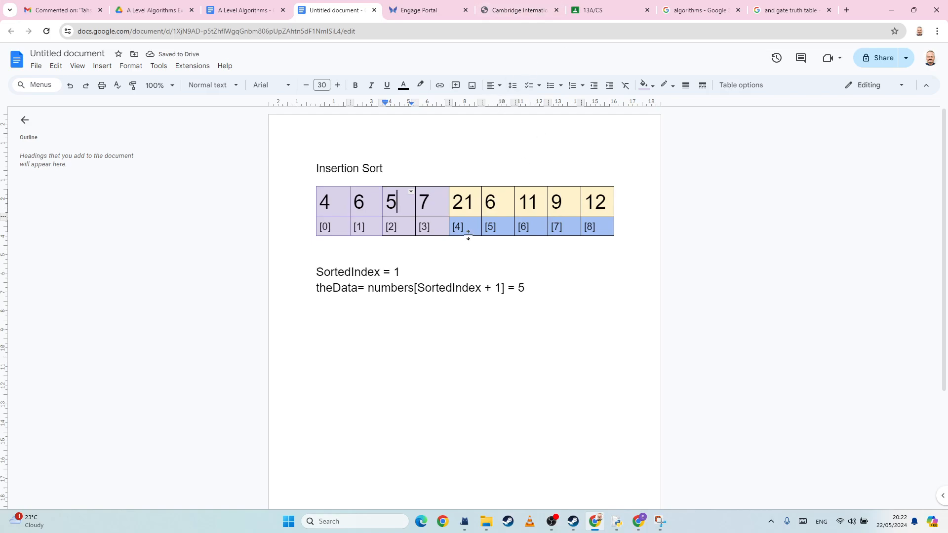
{"action": "left_click", "coordinate": [642, 85]}
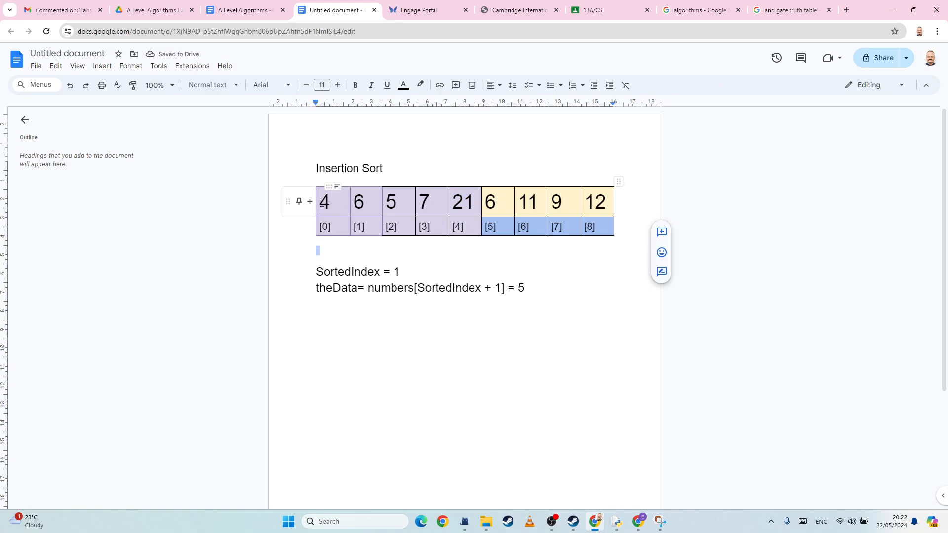
{"action": "left_click", "coordinate": [459, 202]}
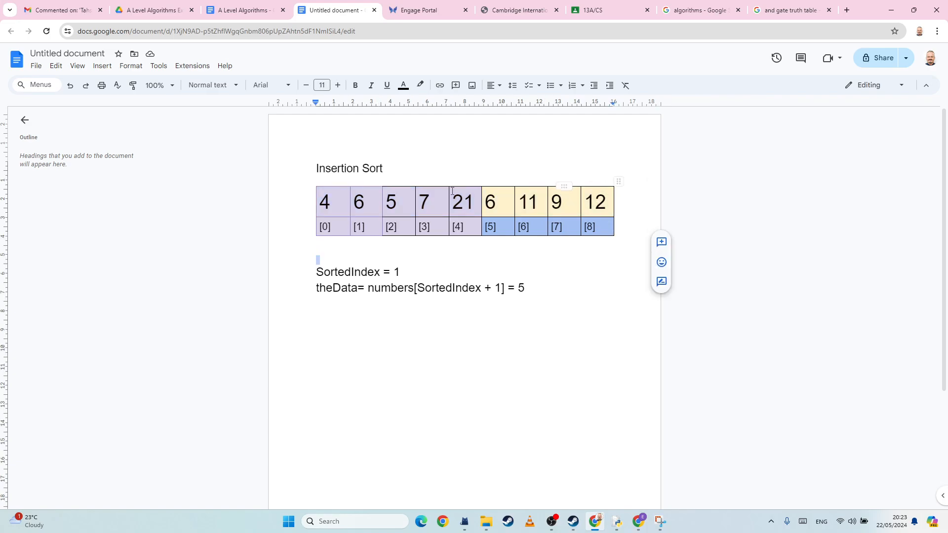
{"action": "left_click", "coordinate": [331, 201]}
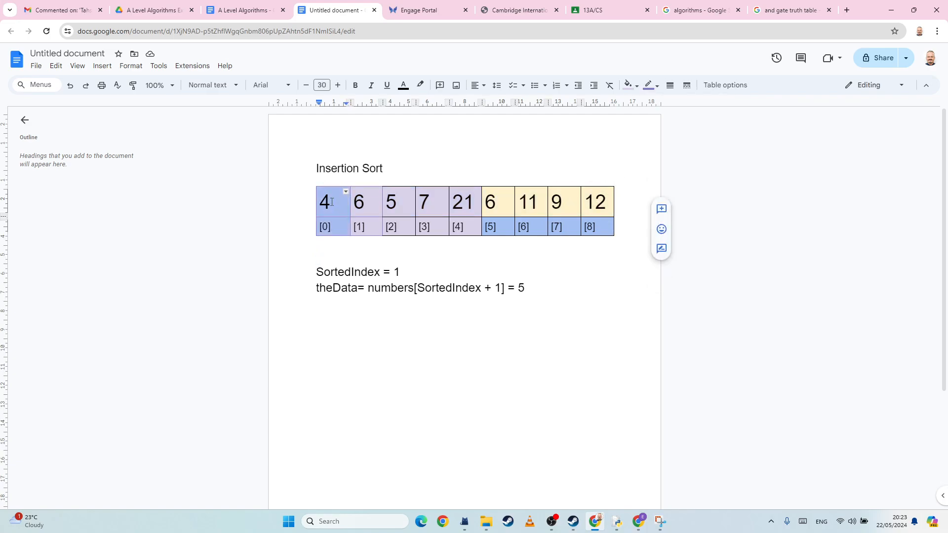
{"action": "left_click", "coordinate": [328, 226]}
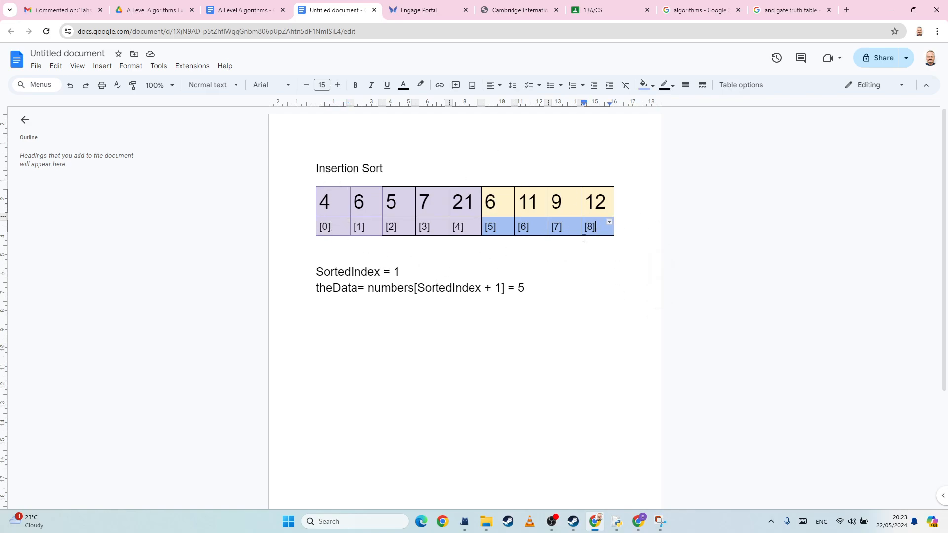
{"action": "mouse_move", "coordinate": [459, 305]}
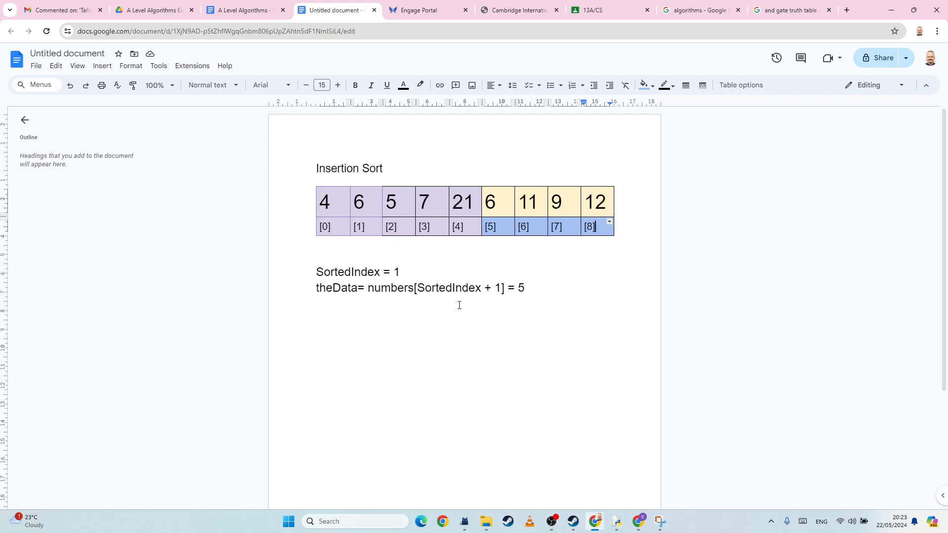